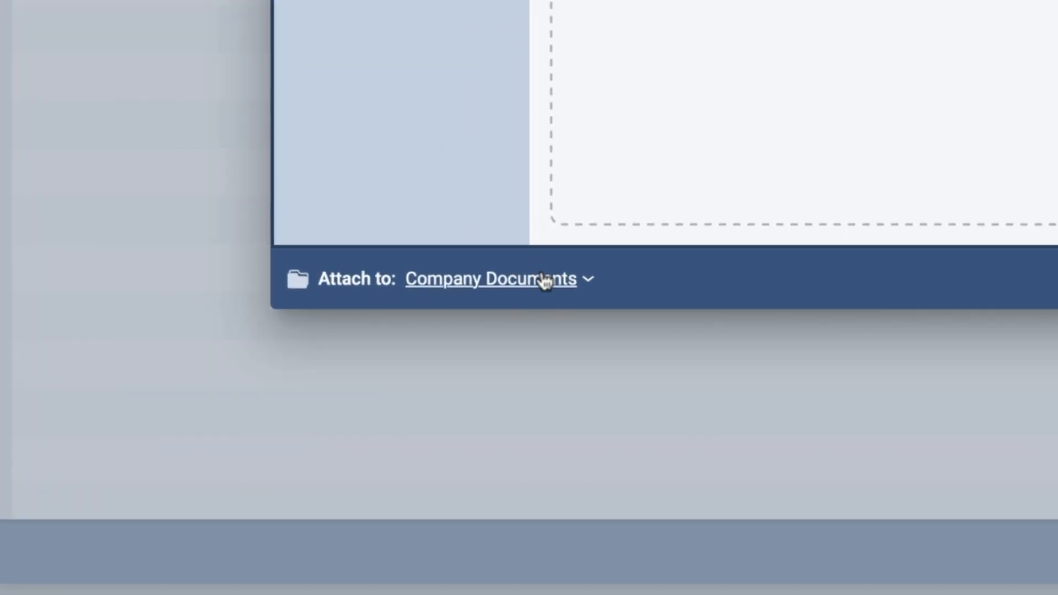
- Open Company Documents in Document Management and tick the Pipeliner CRM Documents folder
{"action": "left_click", "coordinate": [490, 278]}
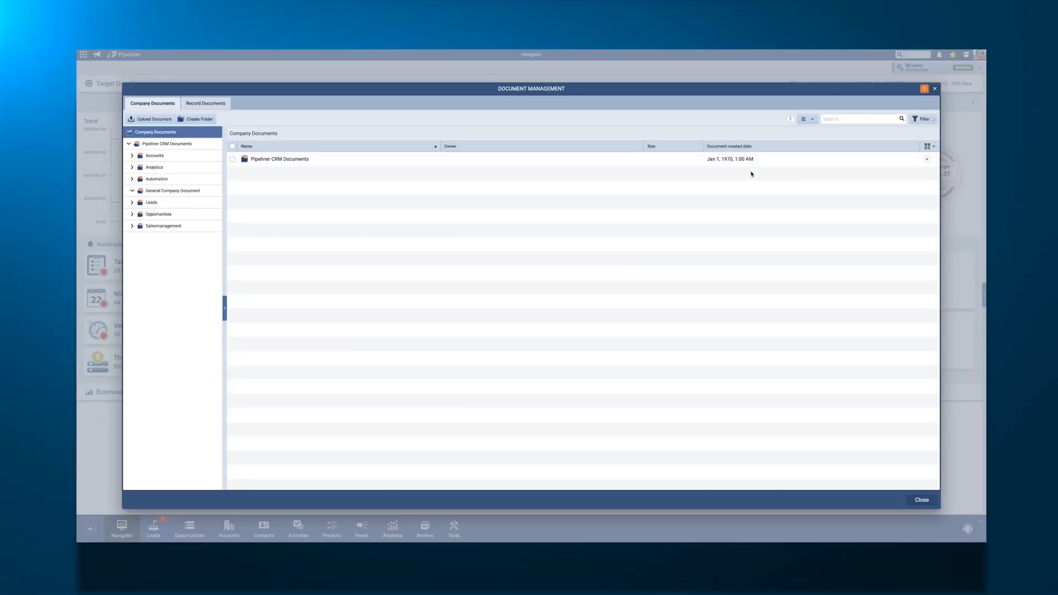
{"action": "left_click", "coordinate": [232, 159]}
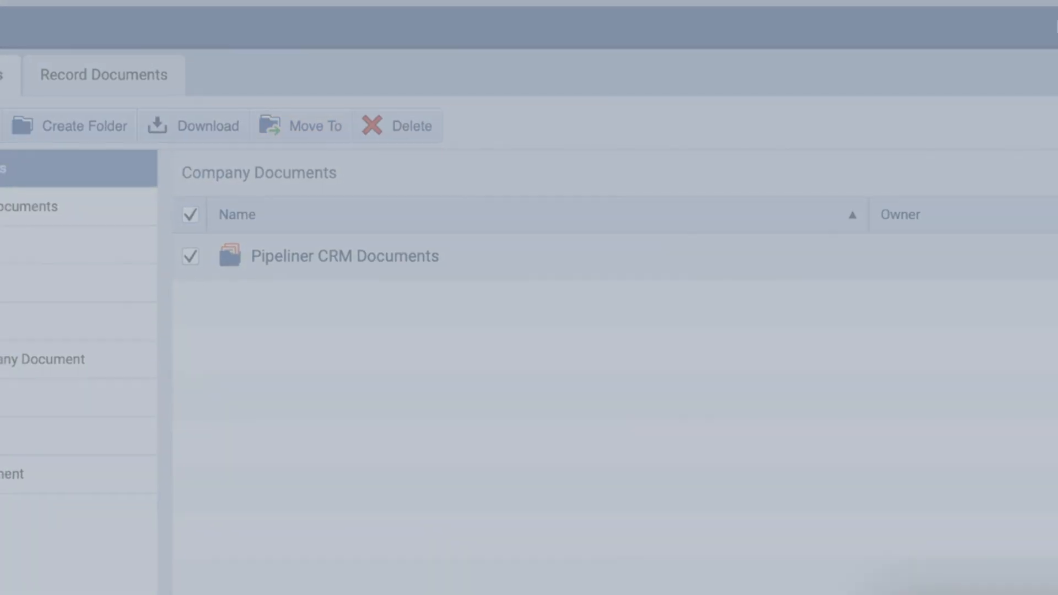
{"action": "left_click", "coordinate": [314, 126]}
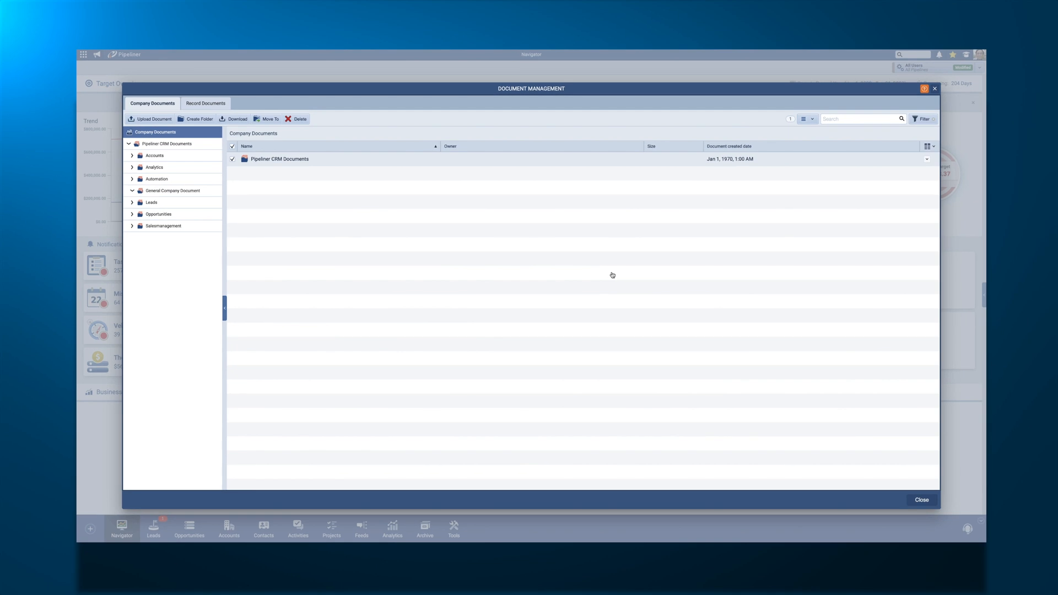
- Create a folder named 'New Folder' inside General Company Document
{"action": "left_click", "coordinate": [173, 190]}
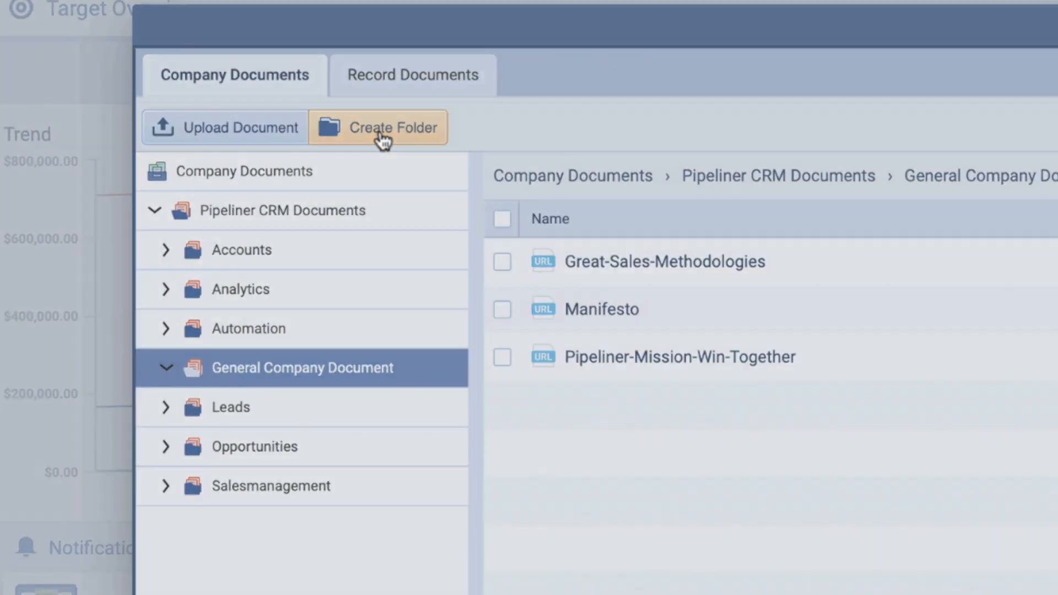
{"action": "left_click", "coordinate": [378, 126]}
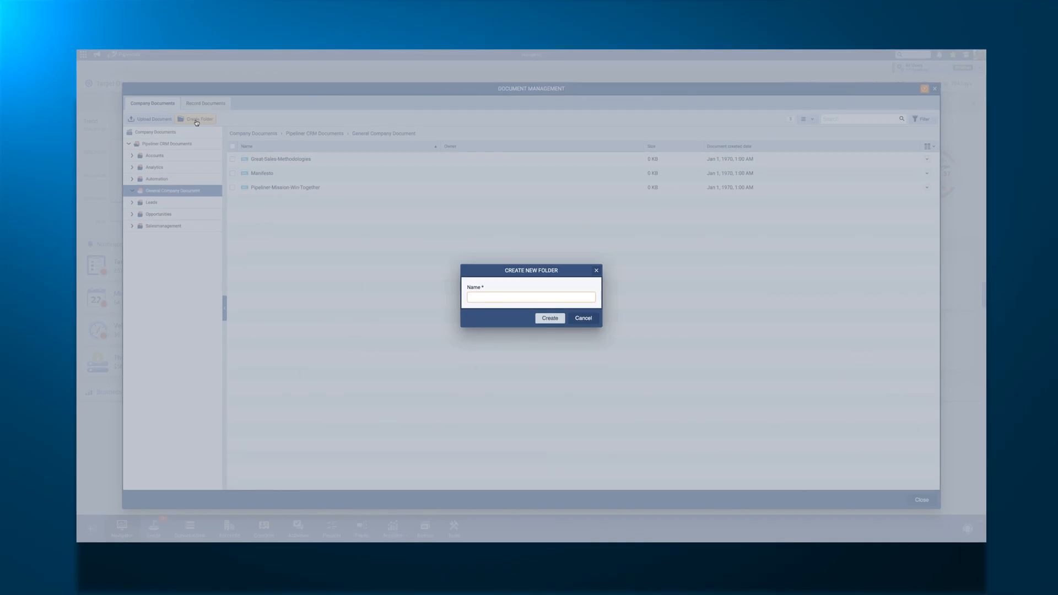
{"action": "type", "text": "New Folder"}
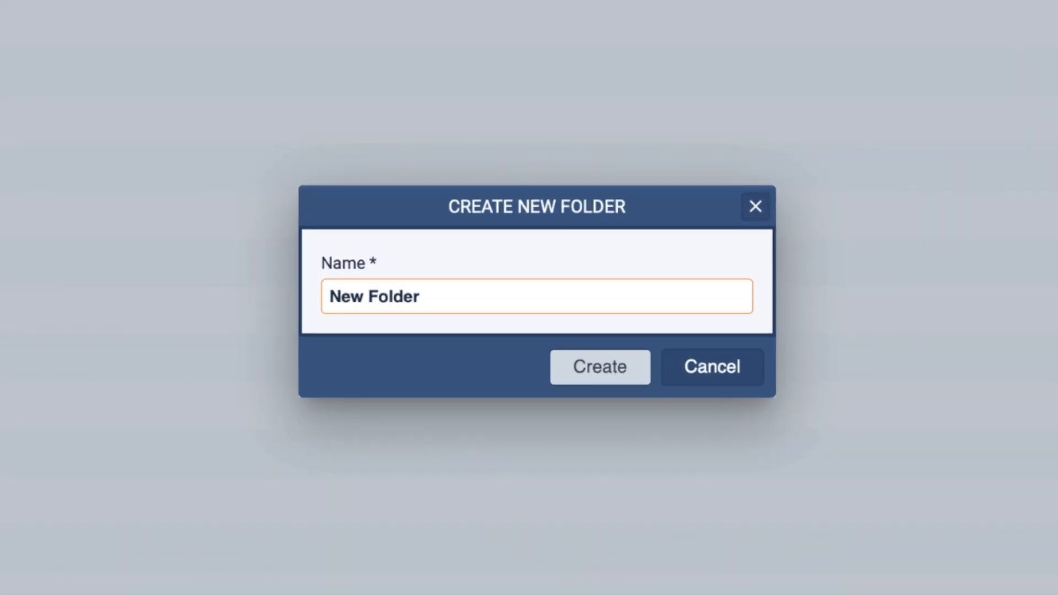
{"action": "left_click", "coordinate": [599, 366]}
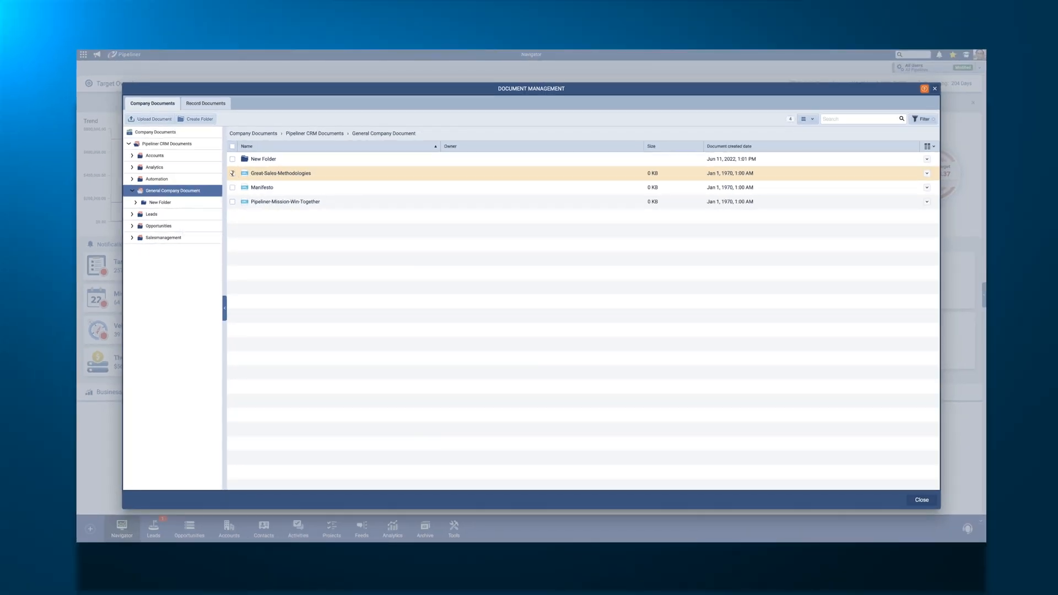
- Tick the Great-Sales-Methodologies, Manifesto and Pipeliner-Mission-Win-Together documents
{"action": "left_click", "coordinate": [926, 172]}
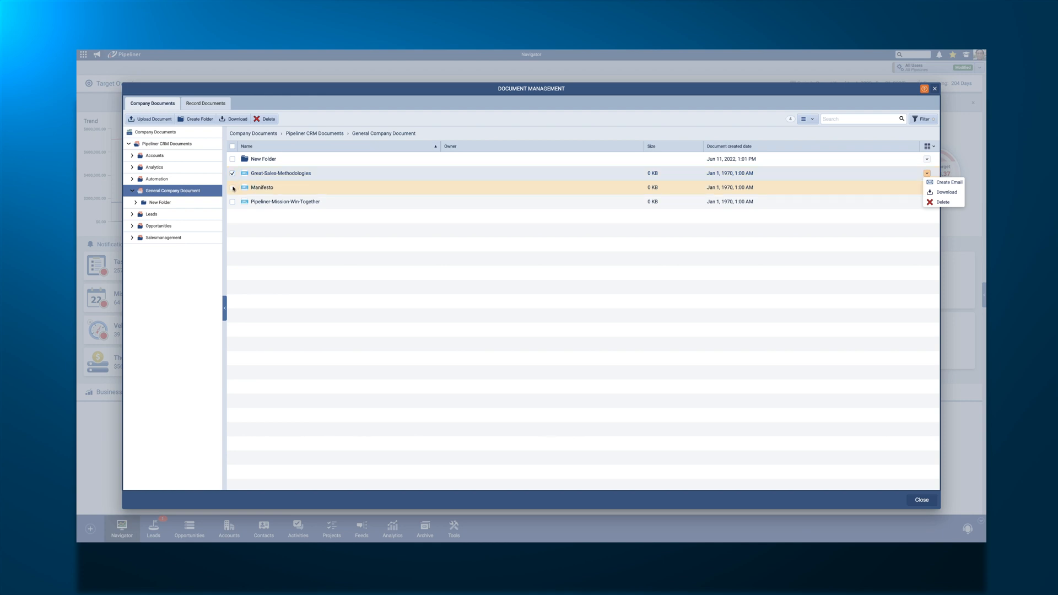
{"action": "left_click", "coordinate": [232, 201]}
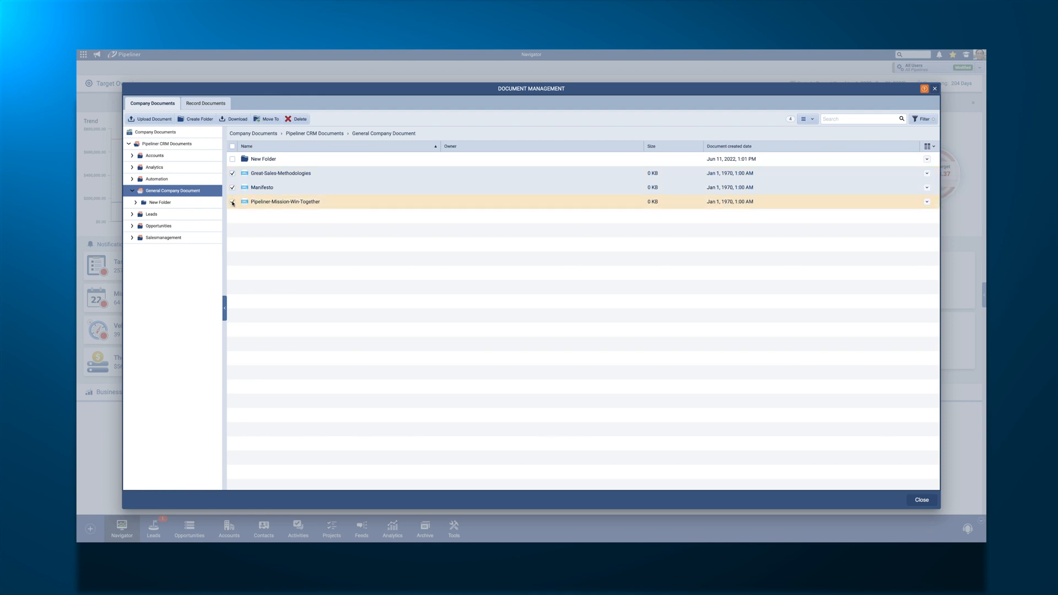
{"action": "left_click", "coordinate": [232, 201]}
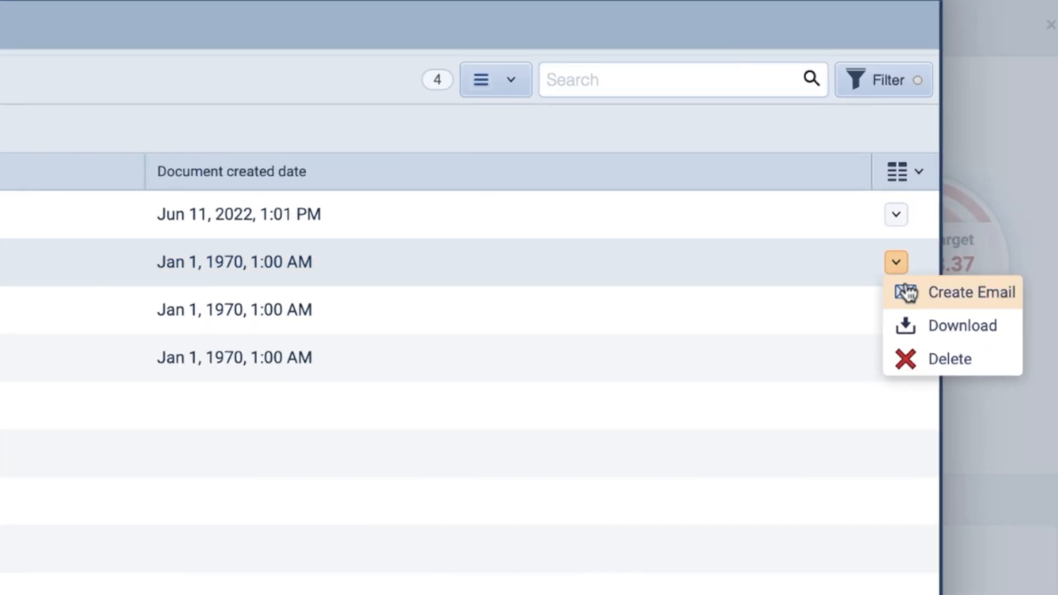
- Email the selected documents using the Prospecting email template, keeping the attachments
{"action": "left_click", "coordinate": [972, 292]}
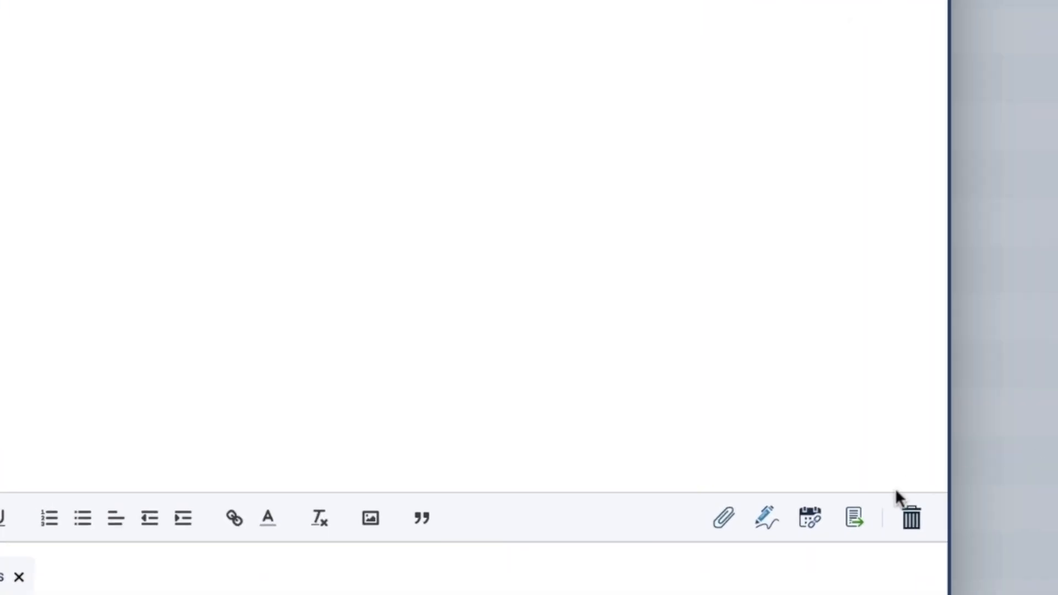
{"action": "left_click", "coordinate": [853, 517]}
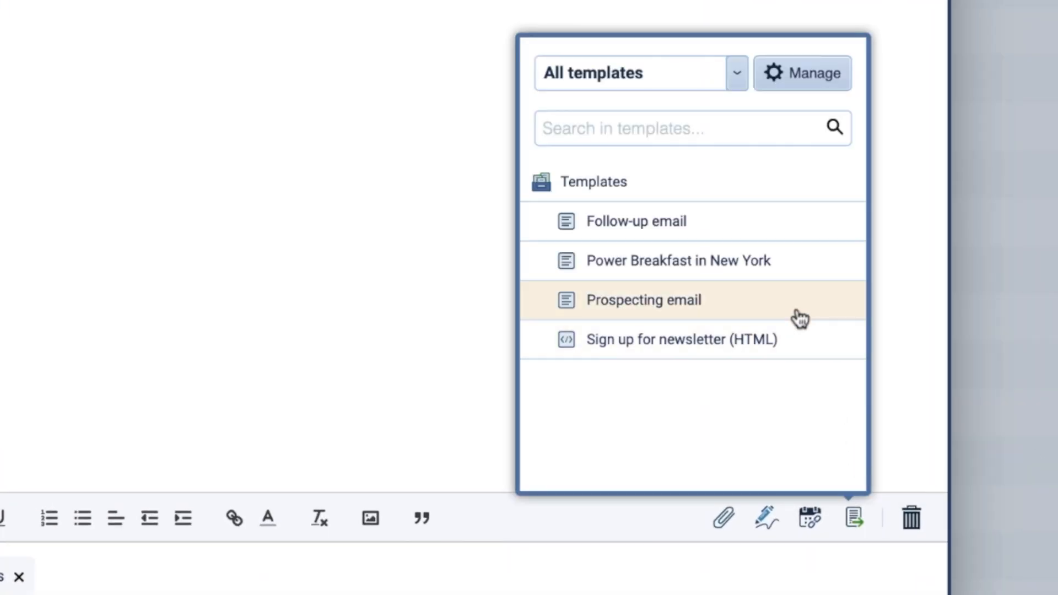
{"action": "left_click", "coordinate": [643, 300]}
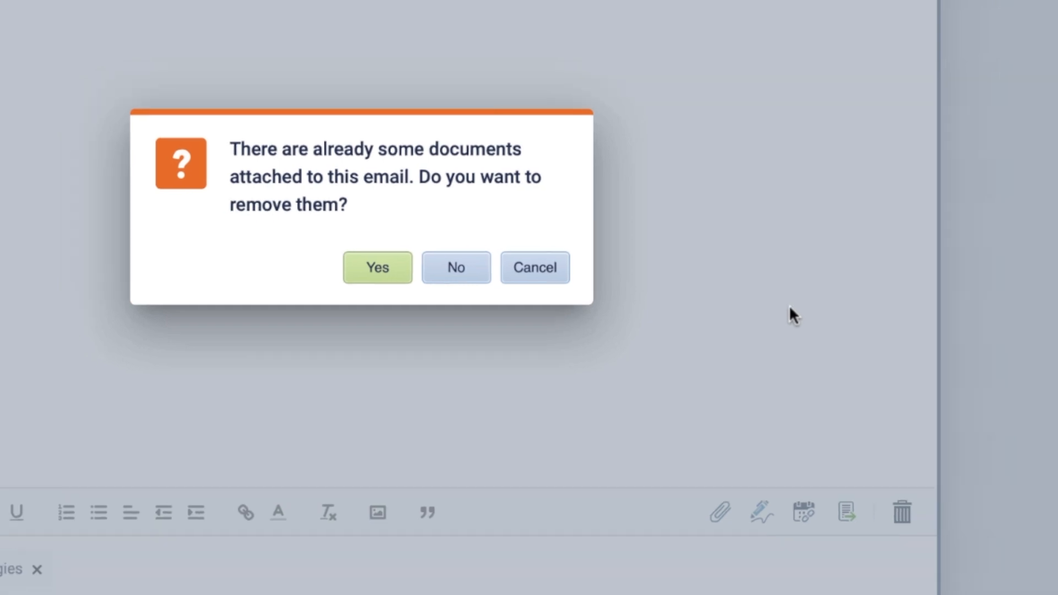
{"action": "left_click", "coordinate": [456, 267]}
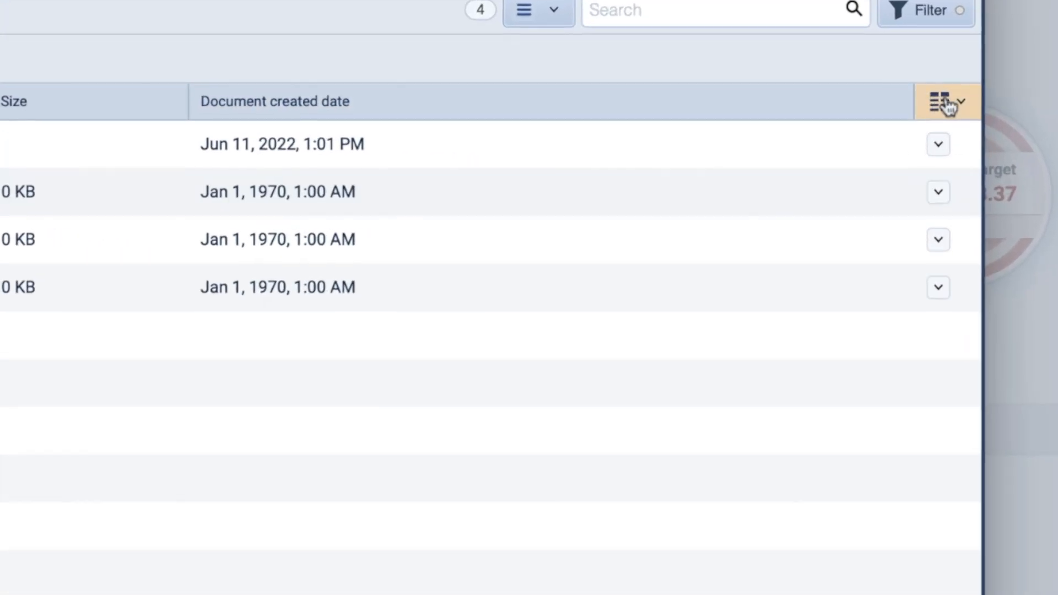
- Hide and then re-show the Document created date column
{"action": "left_click", "coordinate": [947, 102]}
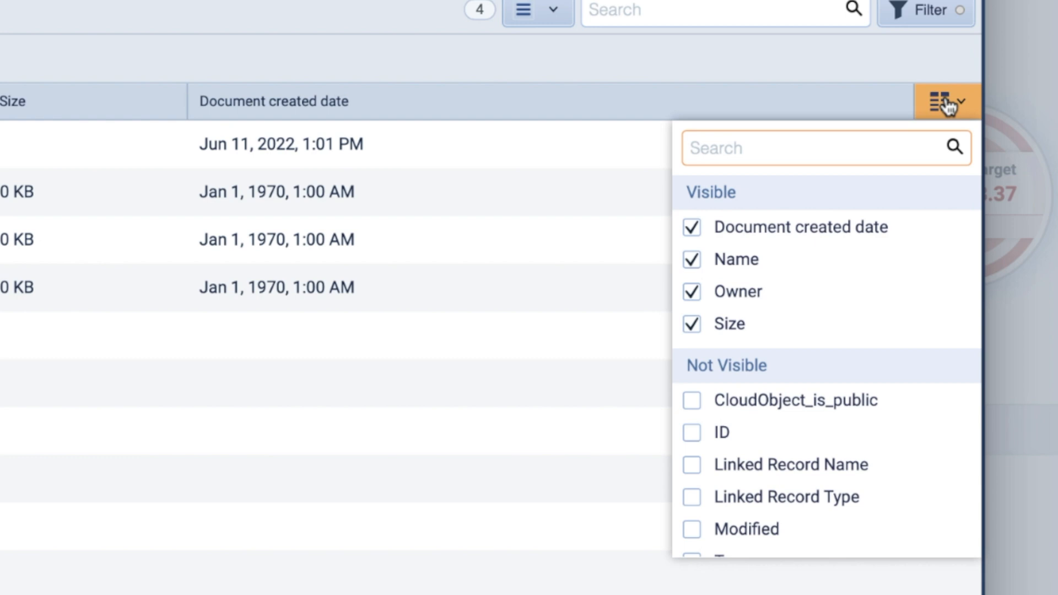
{"action": "left_click", "coordinate": [692, 226]}
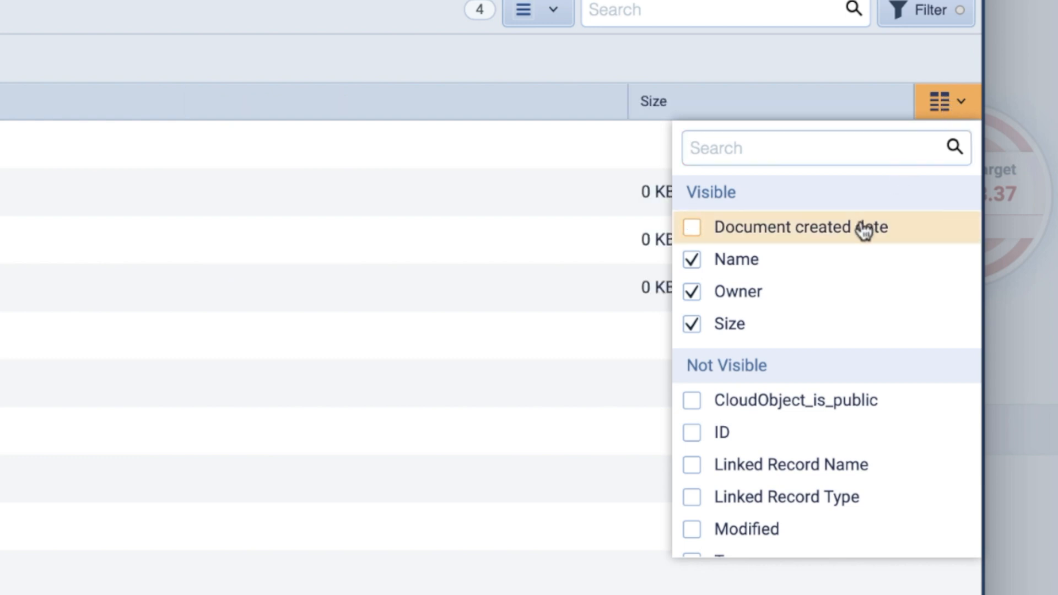
{"action": "left_click", "coordinate": [691, 226]}
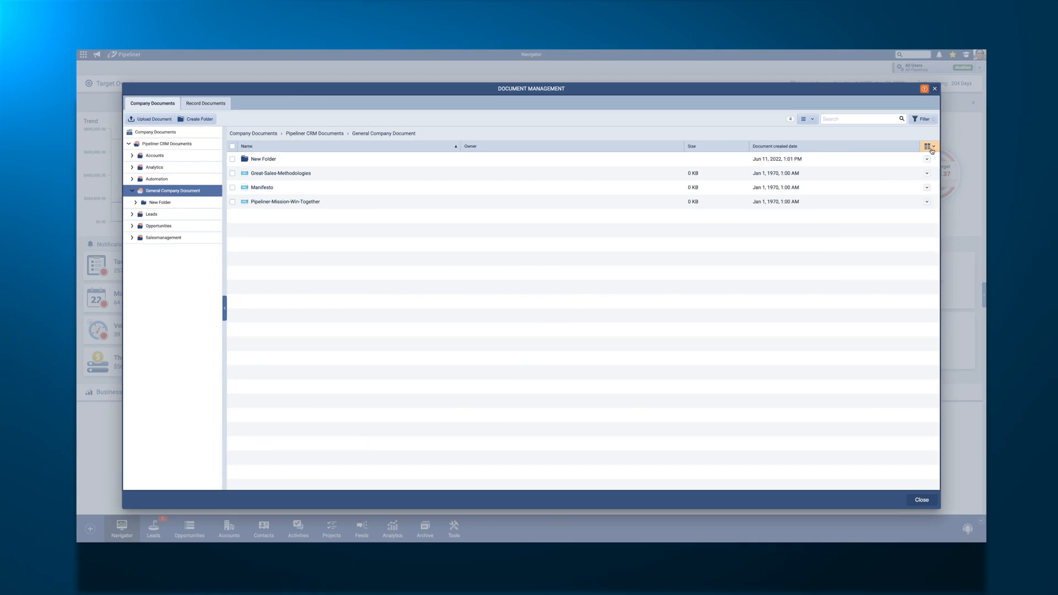
- Search for 'Manifesto', clear the search, and show the created-date filter choices
{"action": "left_click", "coordinate": [857, 119]}
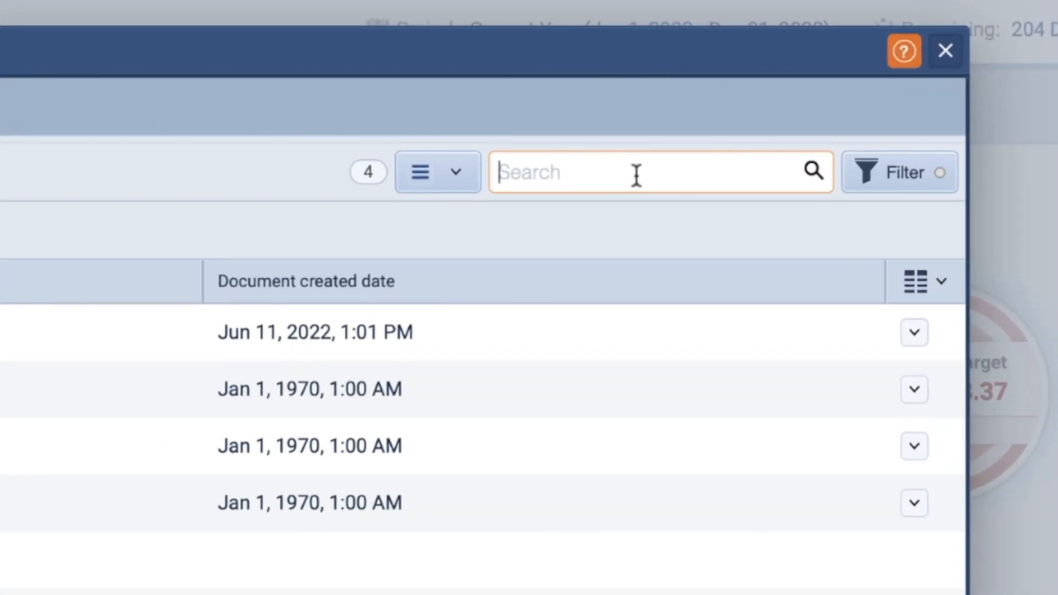
{"action": "type", "text": "Manifesto"}
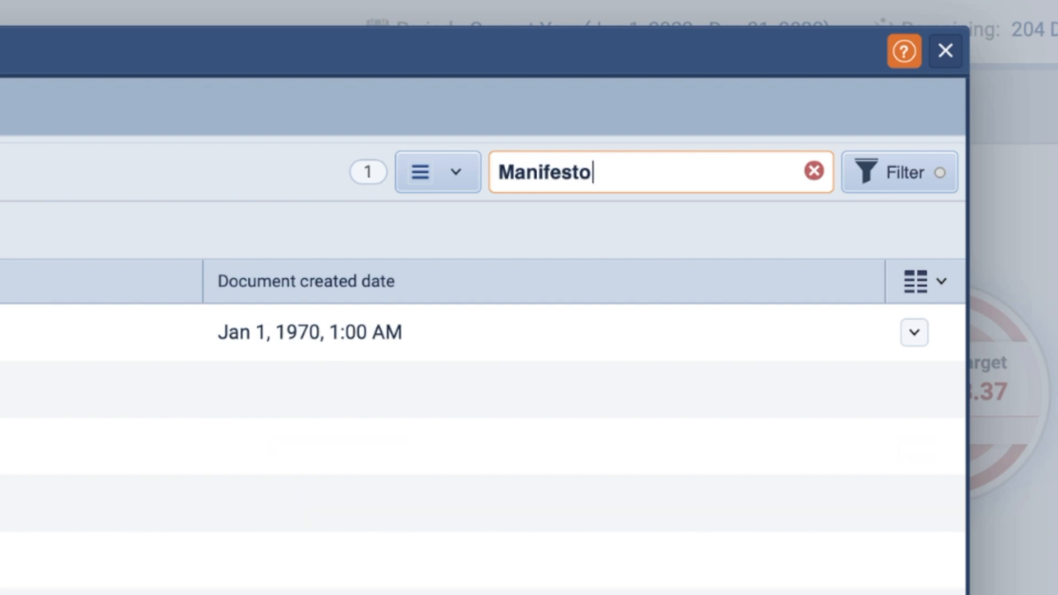
{"action": "mouse_move", "coordinate": [800, 183]}
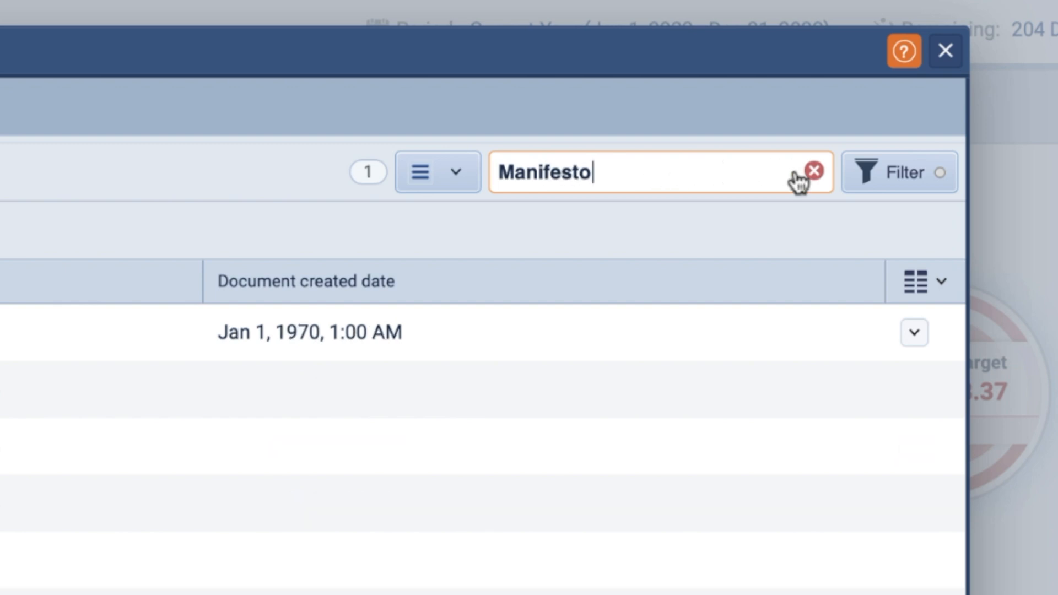
{"action": "left_click", "coordinate": [899, 172]}
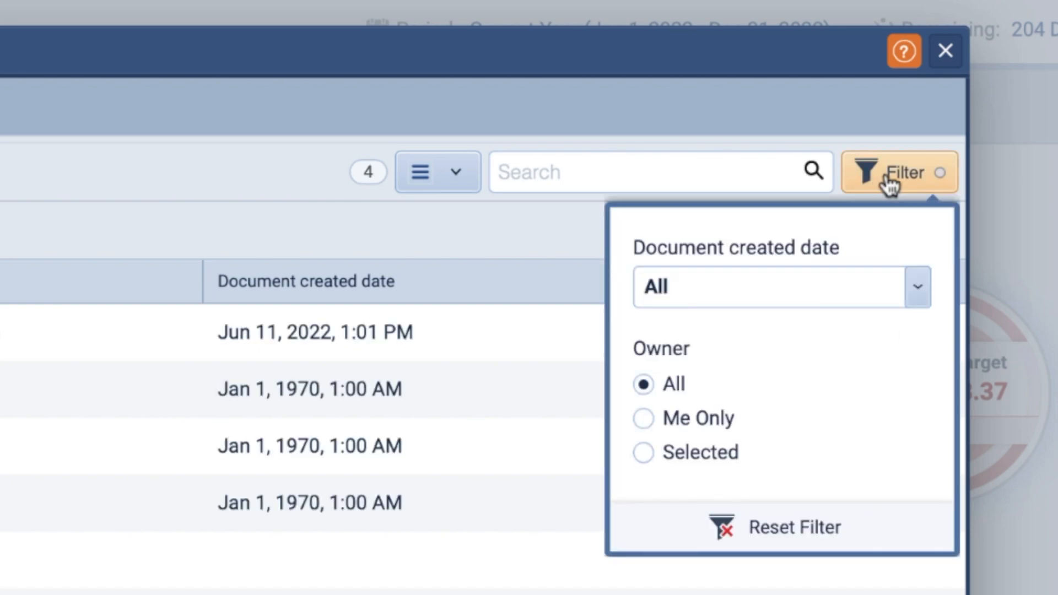
{"action": "left_click", "coordinate": [915, 288]}
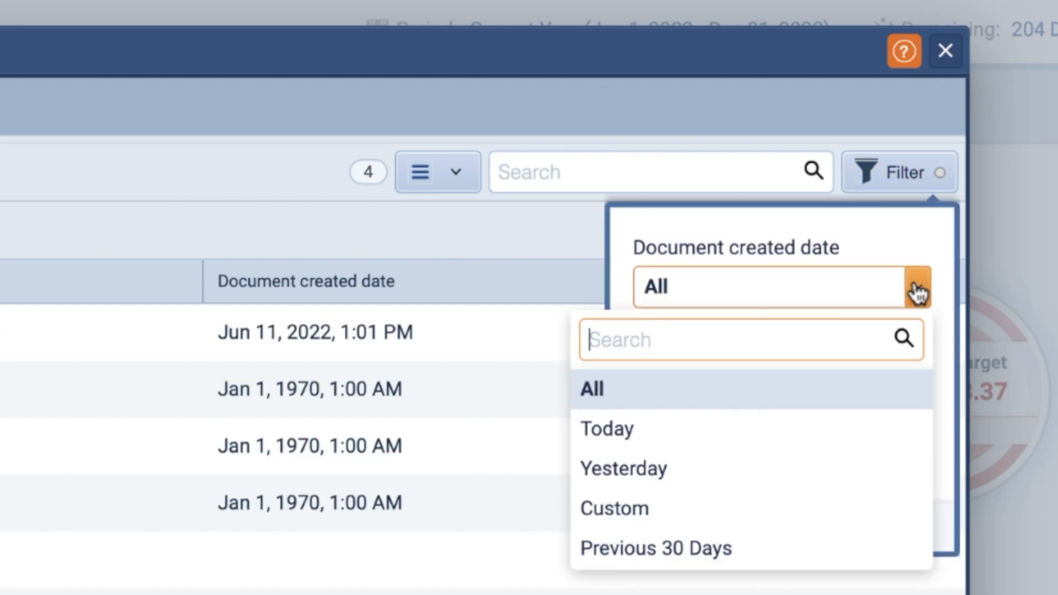